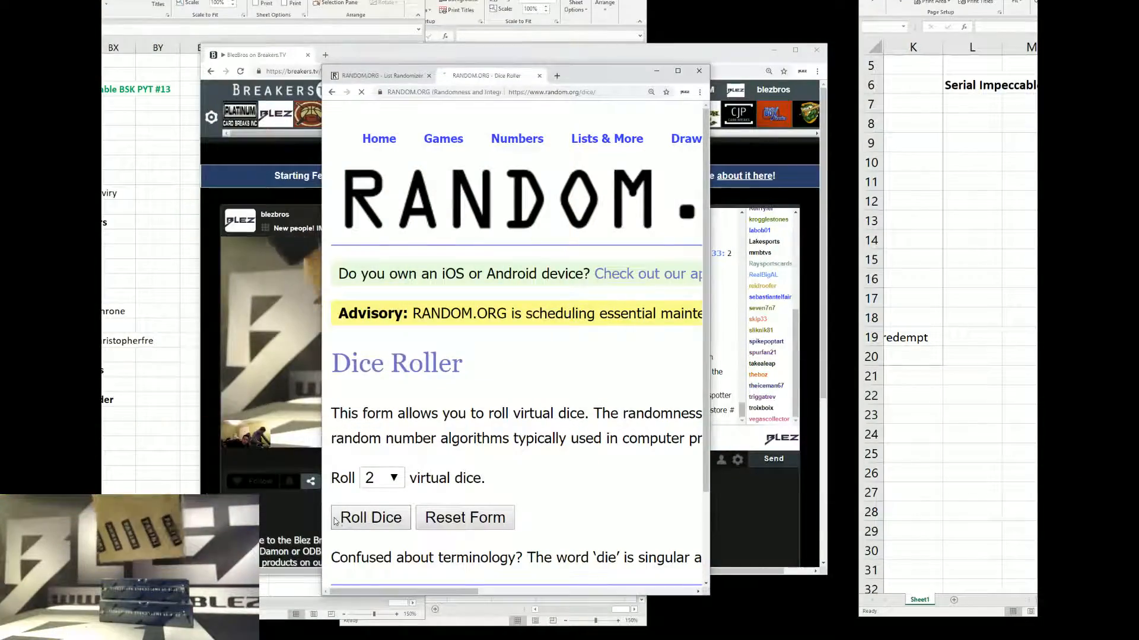
Step: Randomize the ten-name participant list, then reshuffle it until it shows eight randomizations
click(378, 75)
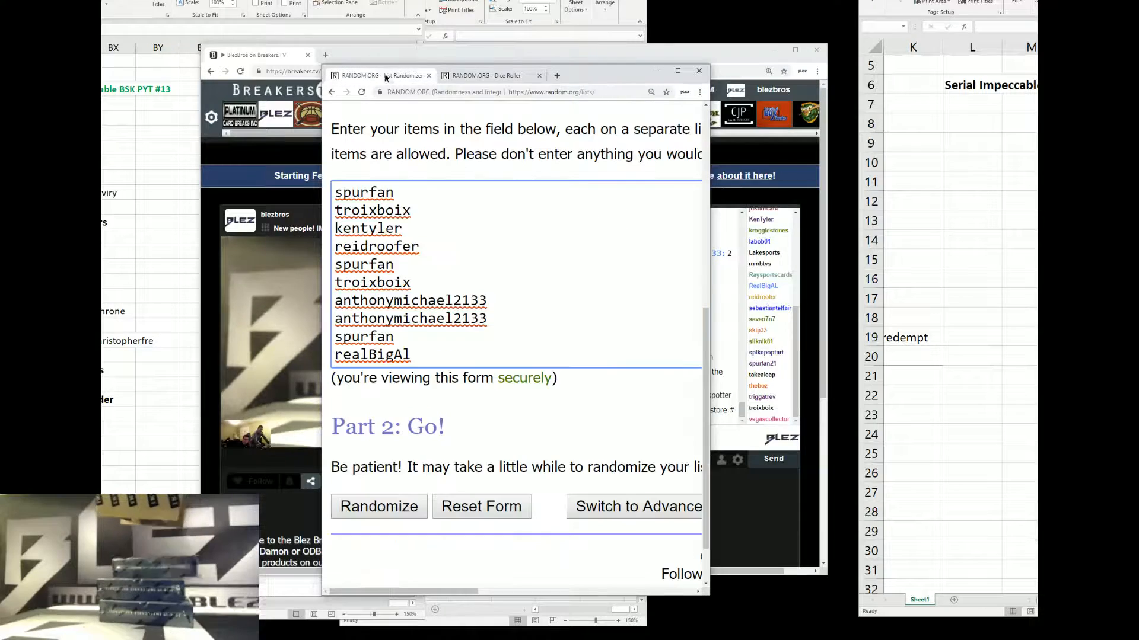
click(379, 506)
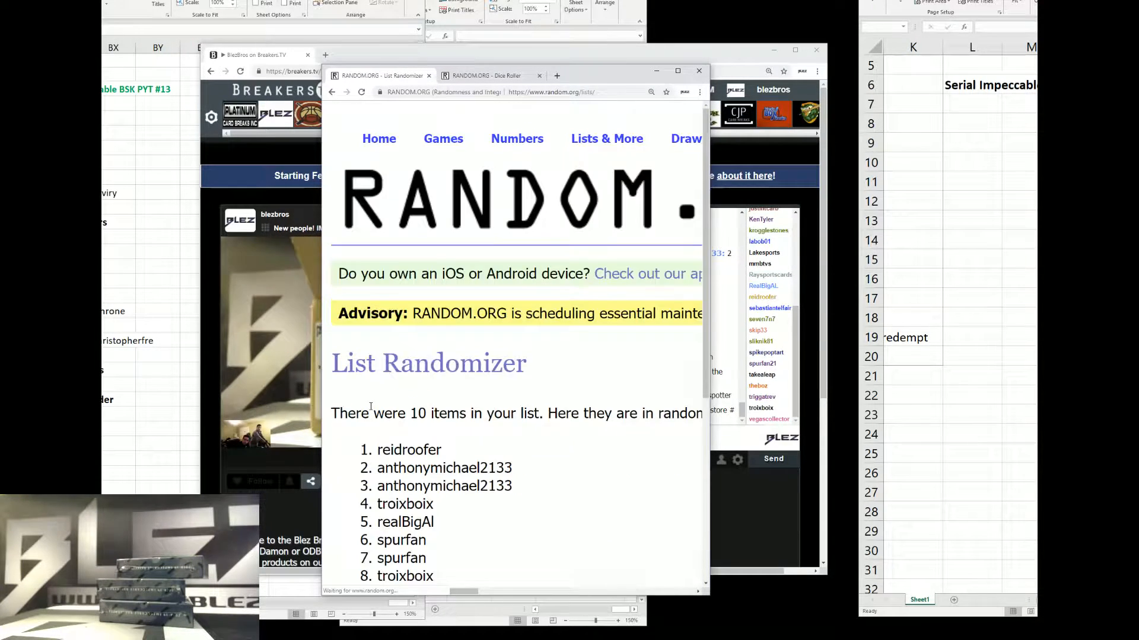
scroll(down, 3)
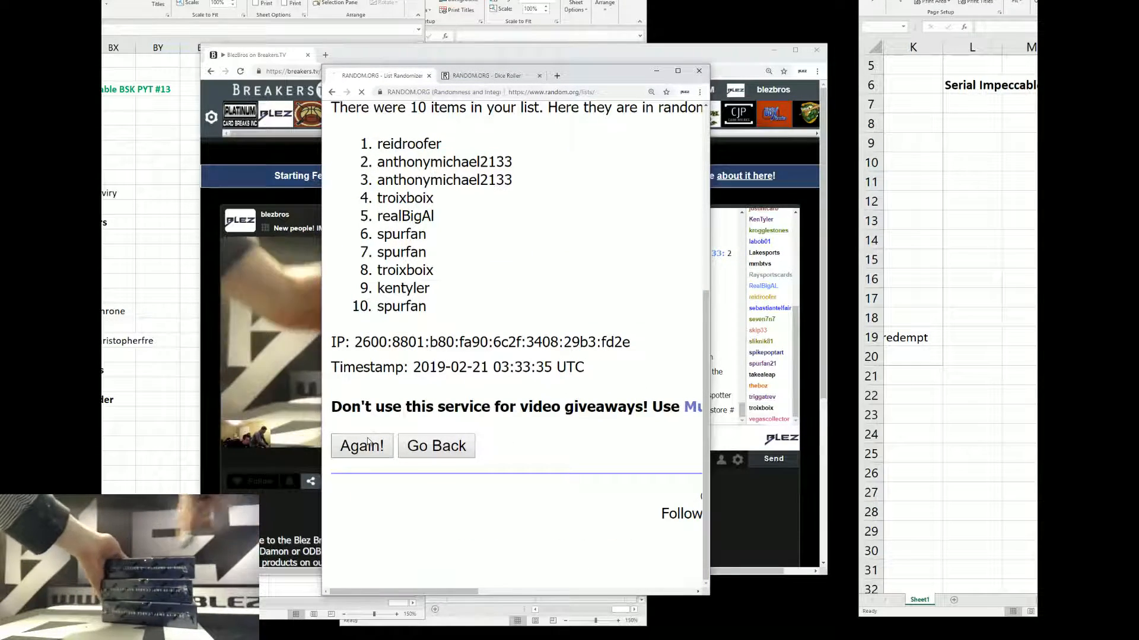
click(361, 445)
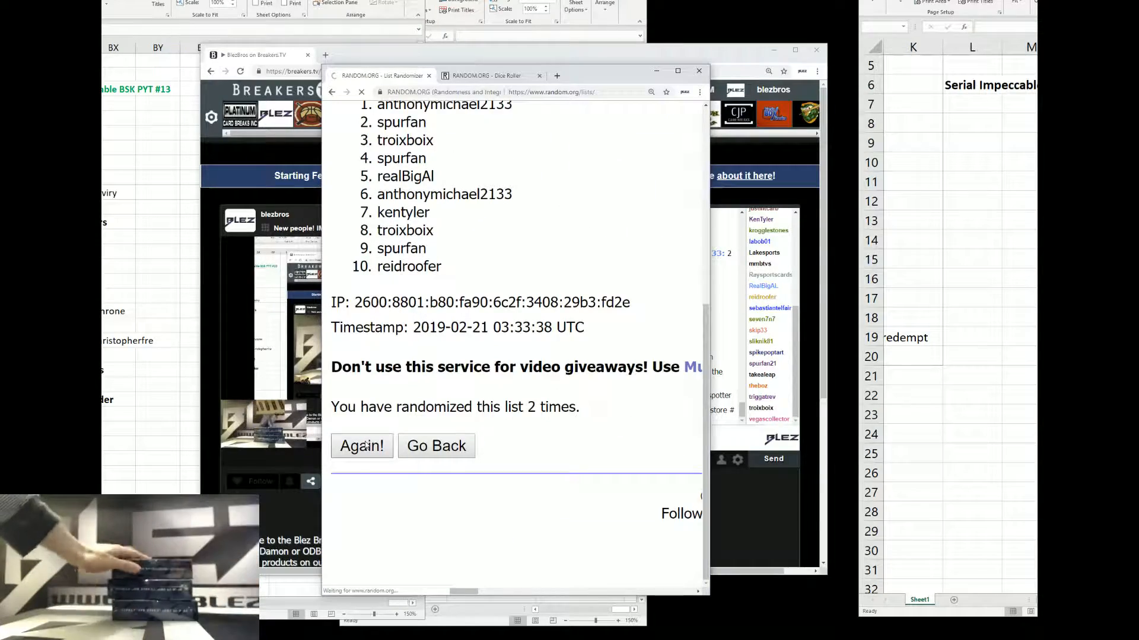
click(361, 445)
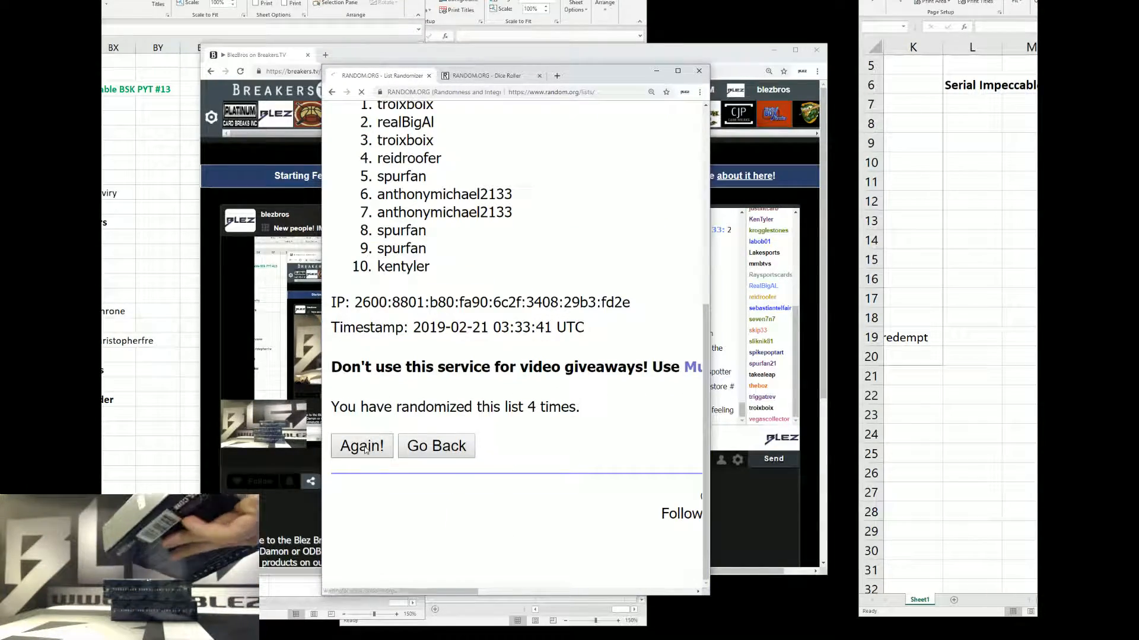
click(361, 445)
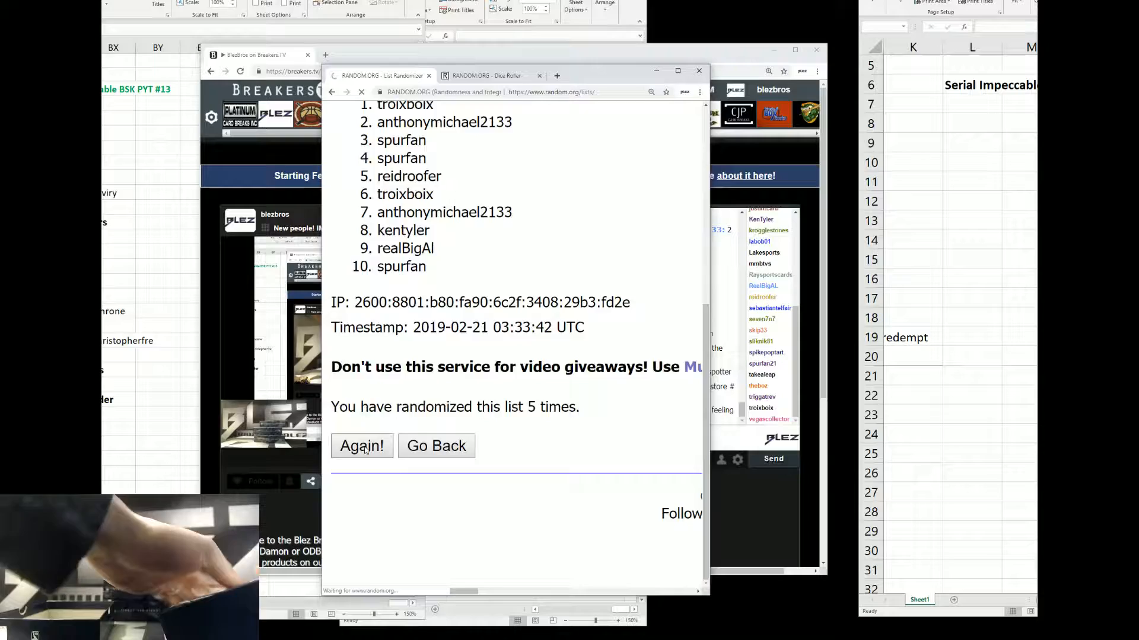
click(361, 446)
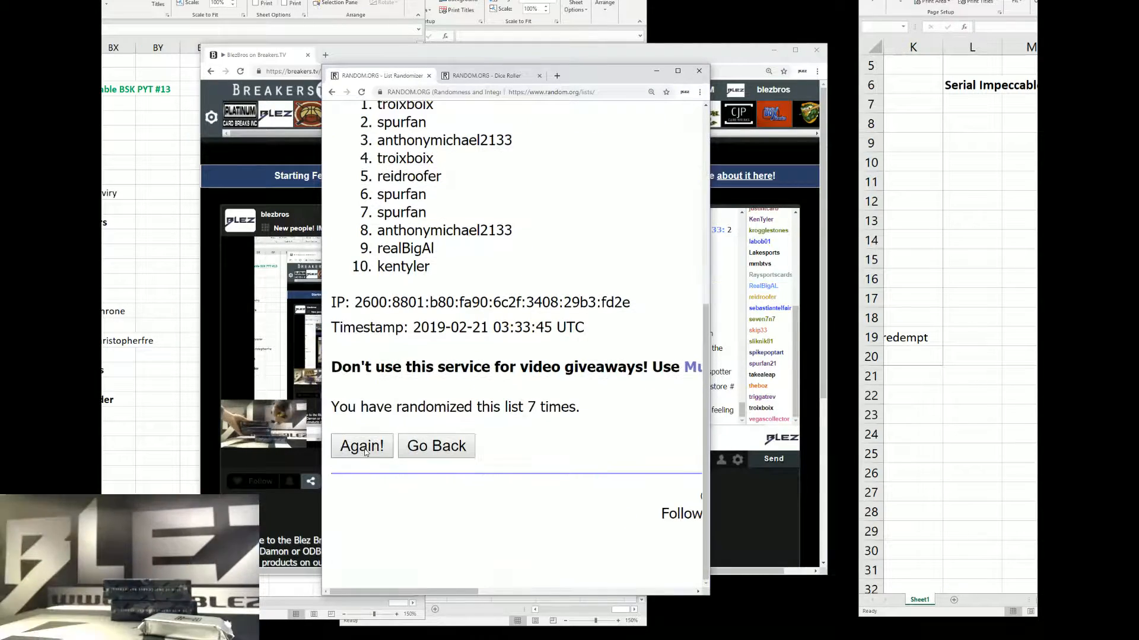
click(362, 446)
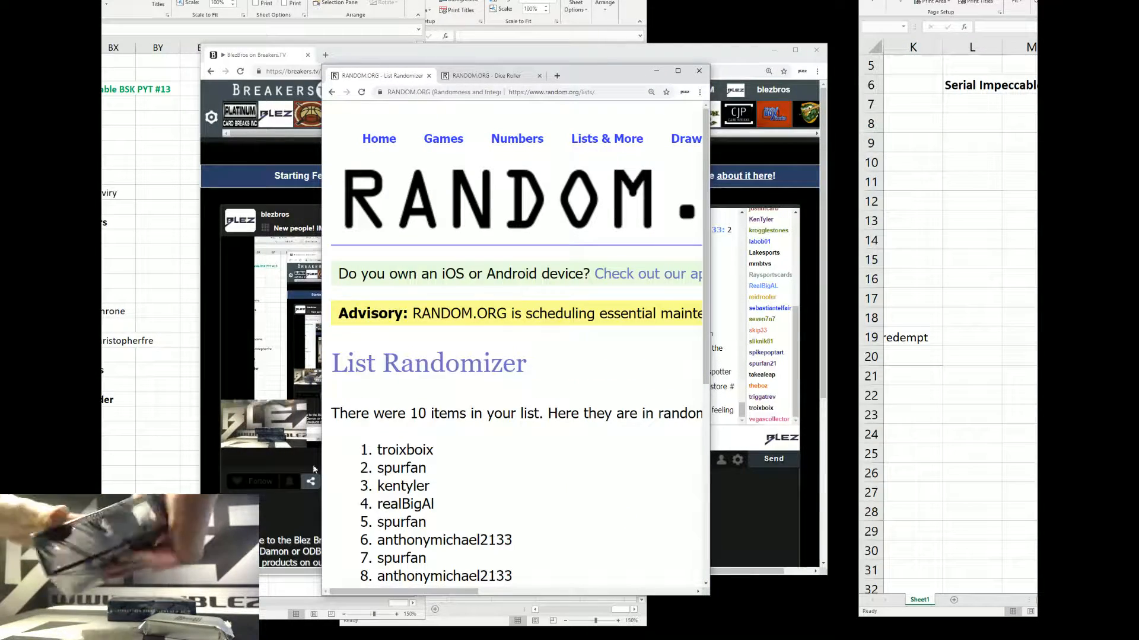
scroll(down, 3)
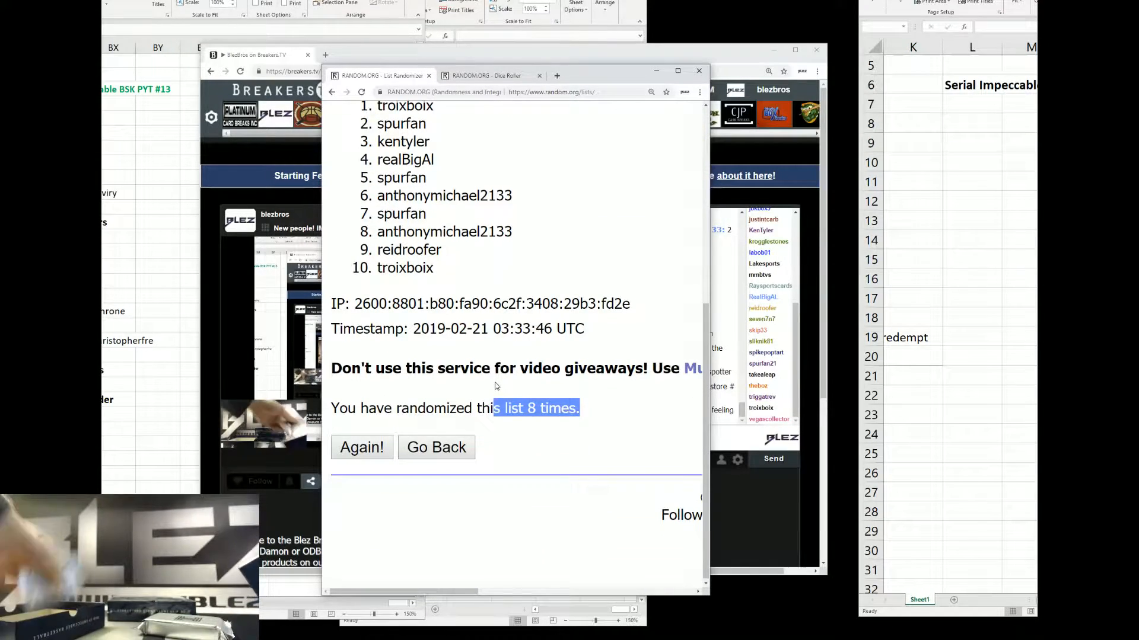
Step: Copy the shuffled ten names from RANDOM.ORG and paste them into the Excel sheet
click(484, 74)
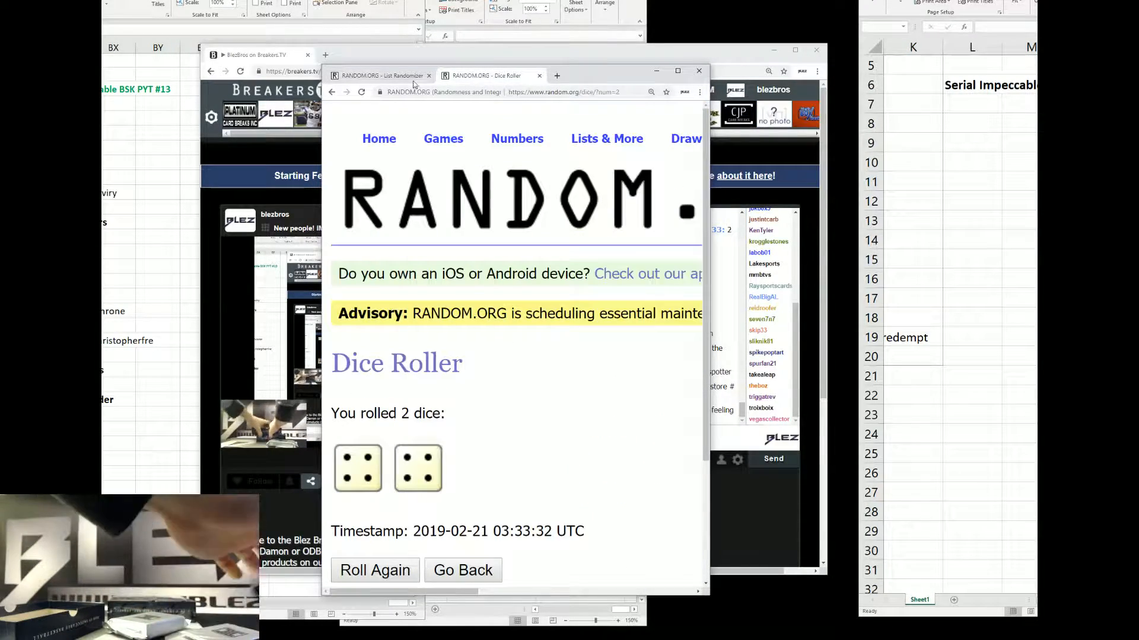
click(378, 75)
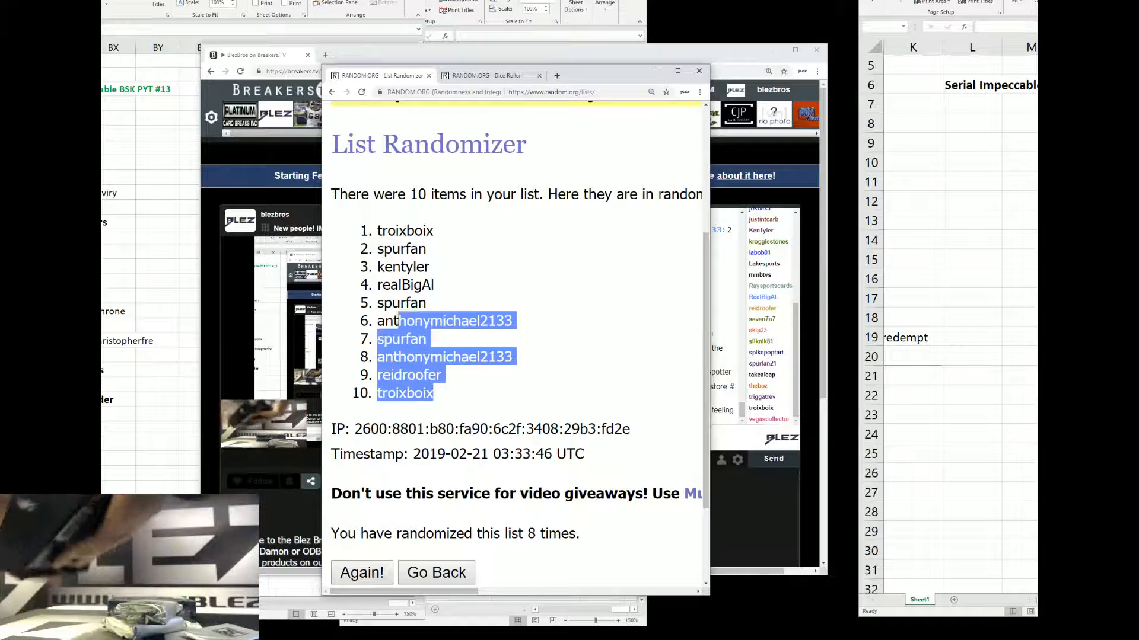
right_click(405, 230)
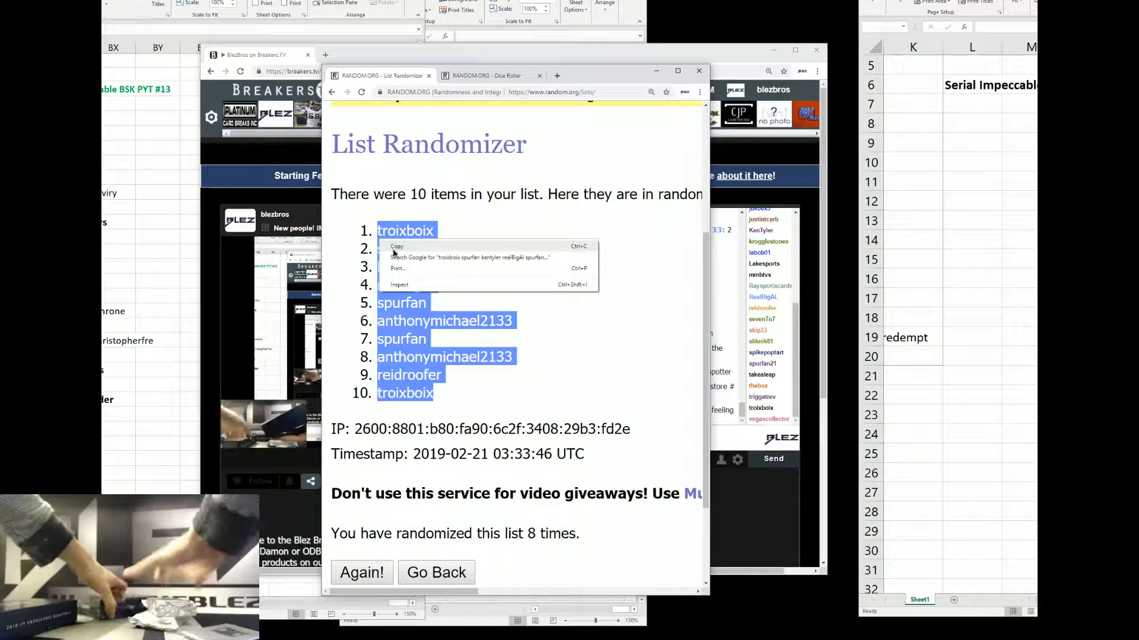
right_click(944, 143)
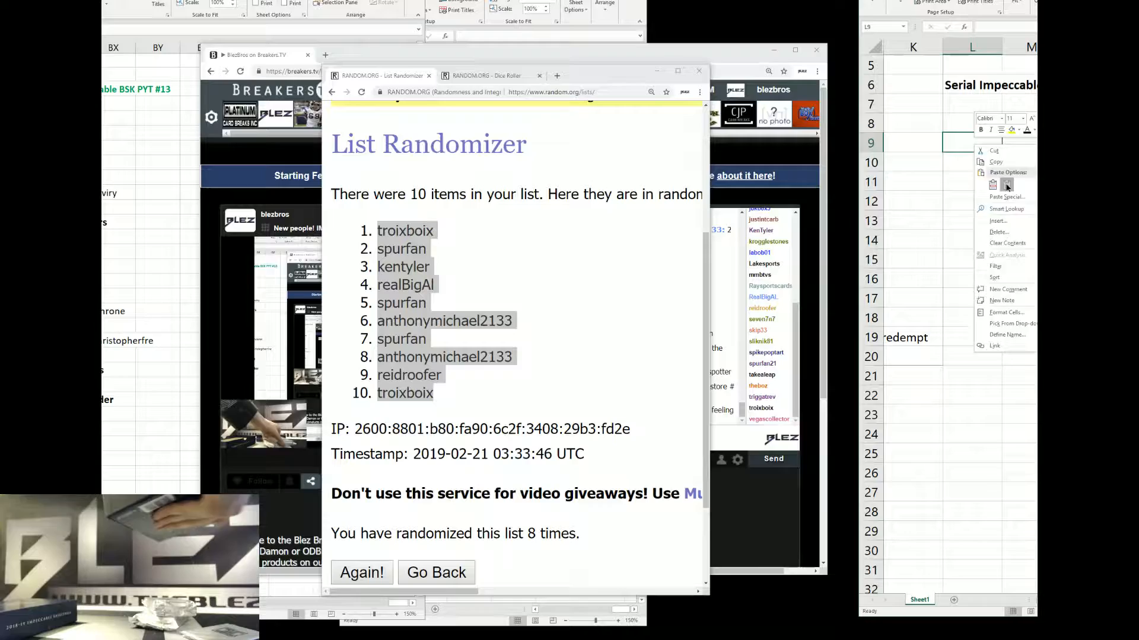
click(993, 184)
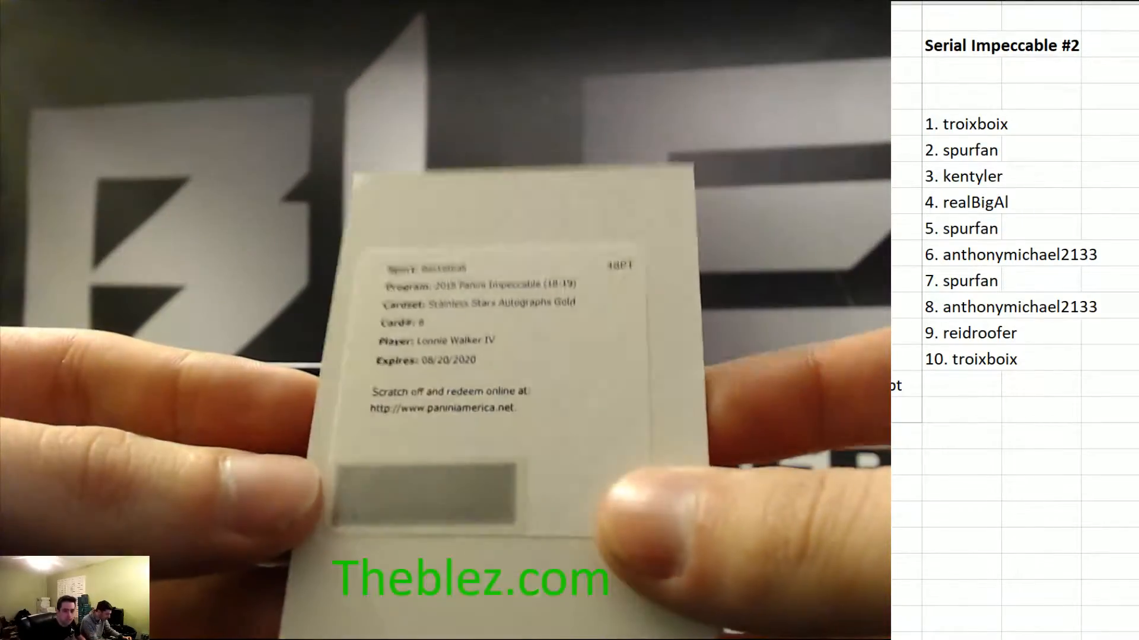
Step: Bring up the context menu on a column L cell in the Excel sheet
right_click(944, 124)
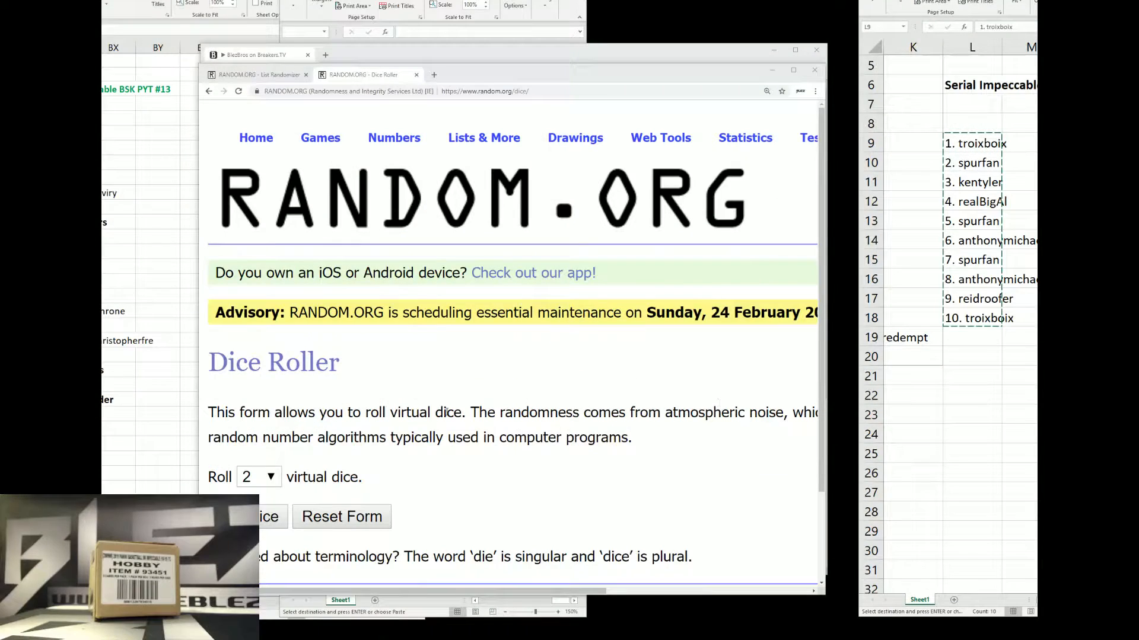
Step: Roll two dice totalling nine and start randomizing the participant list
click(261, 516)
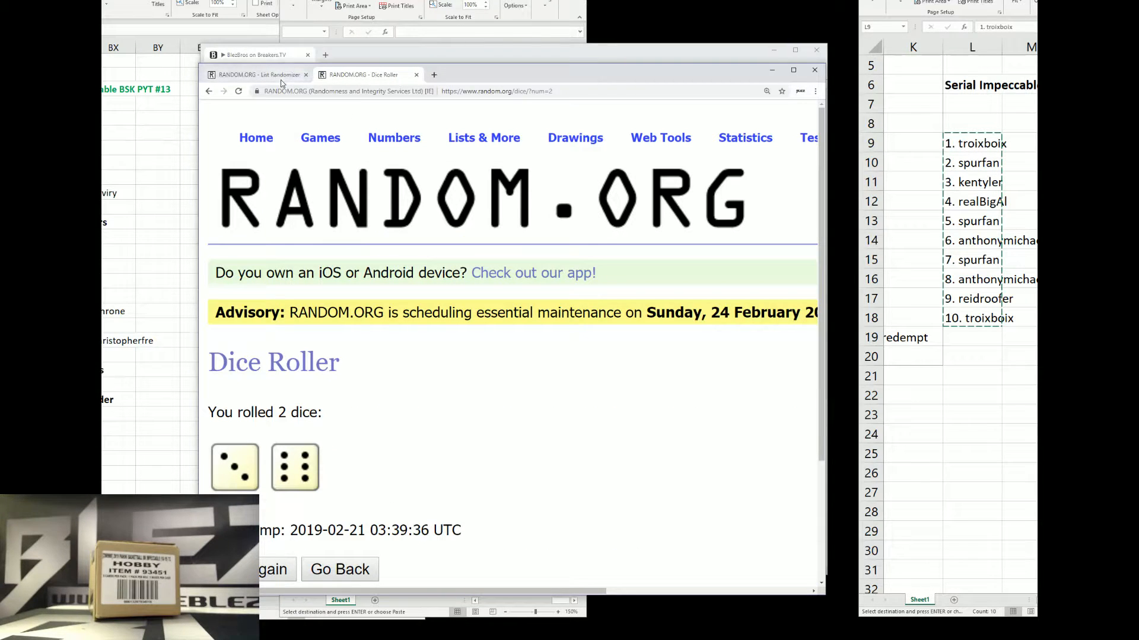
mouse_move(258, 74)
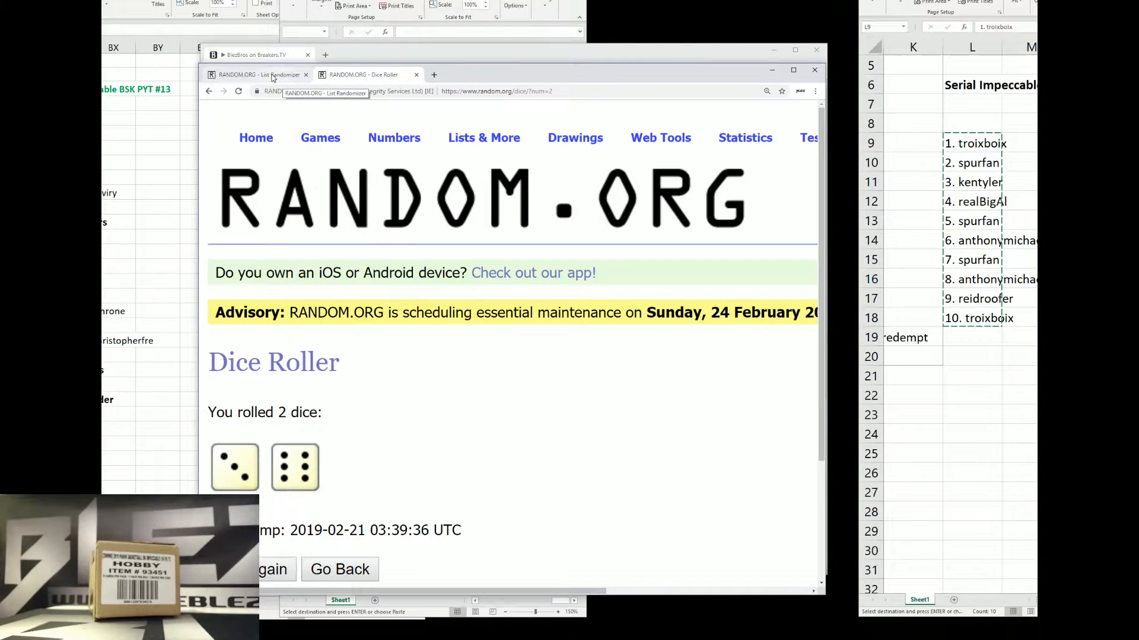
click(247, 75)
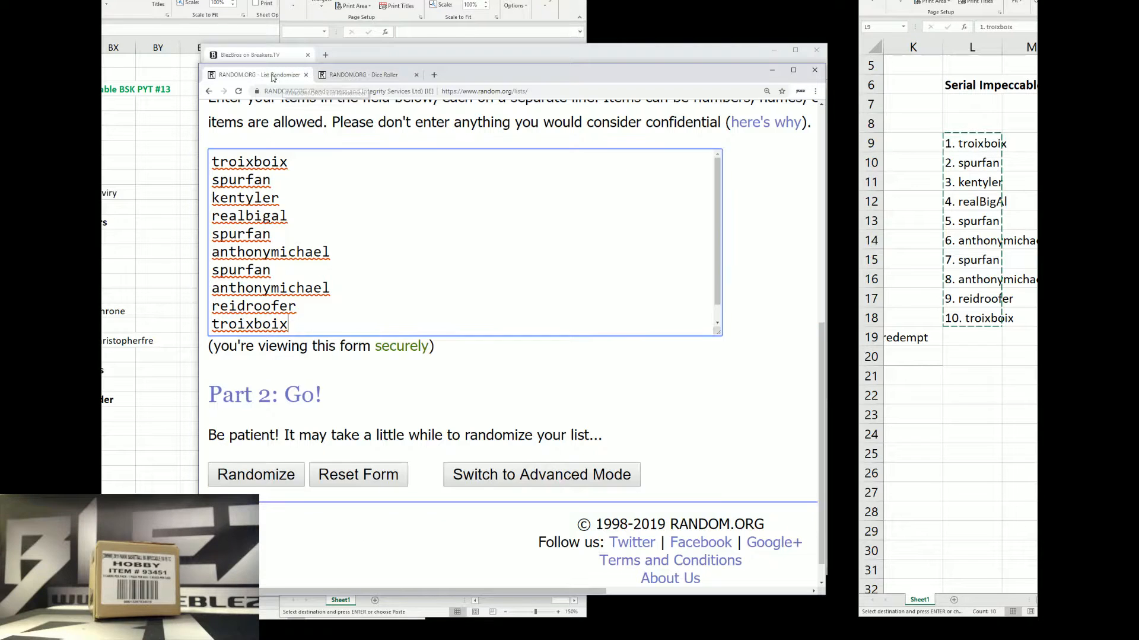
click(255, 474)
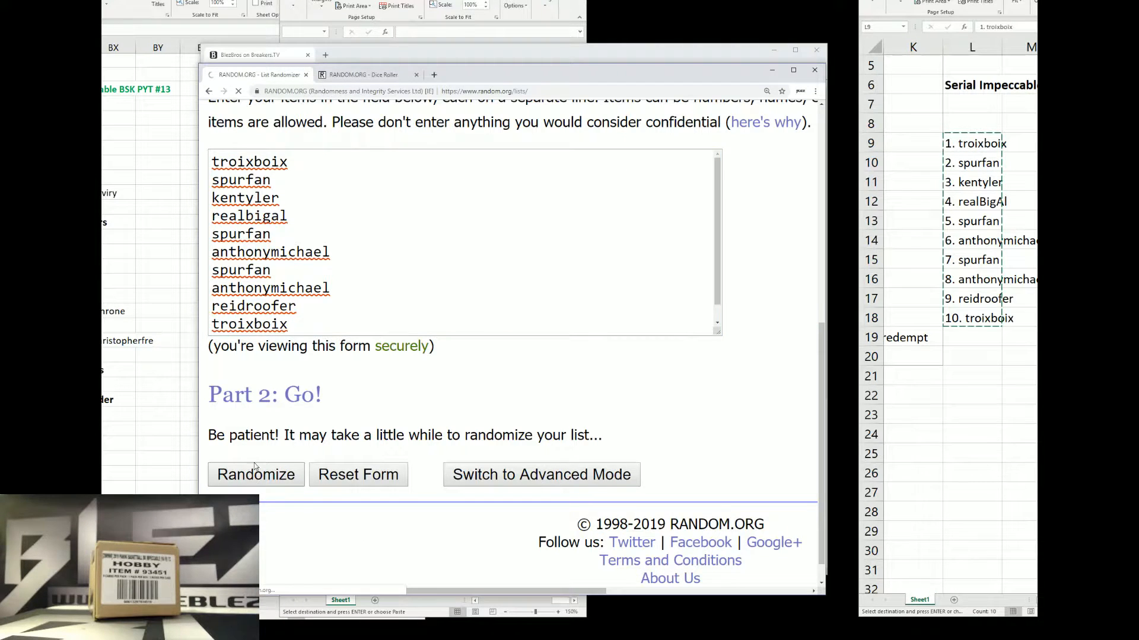
click(256, 475)
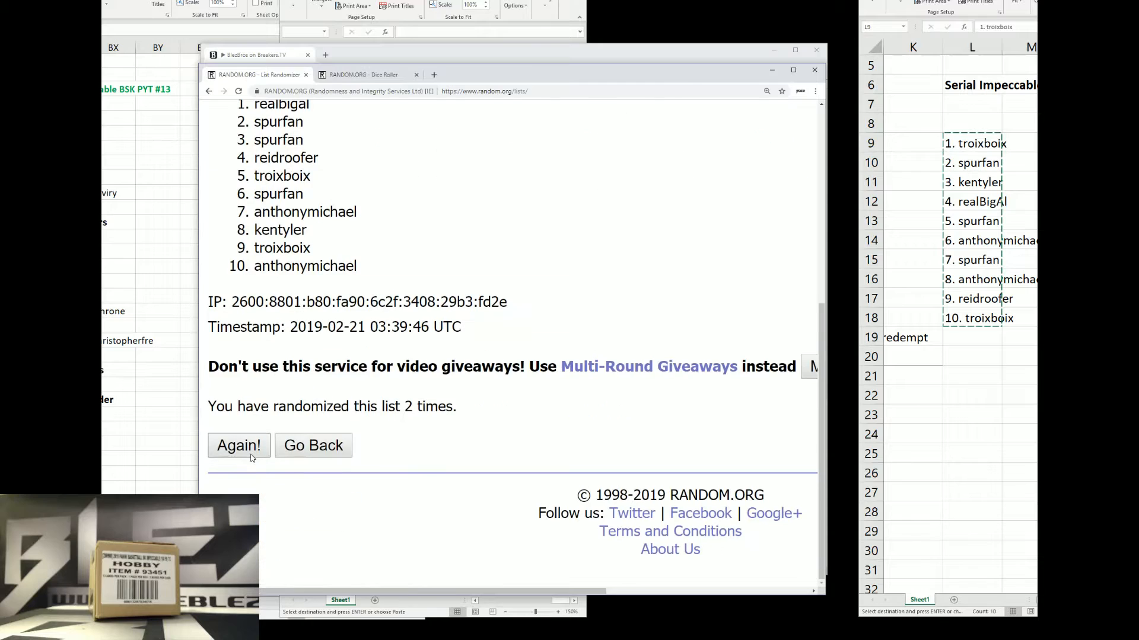
click(238, 446)
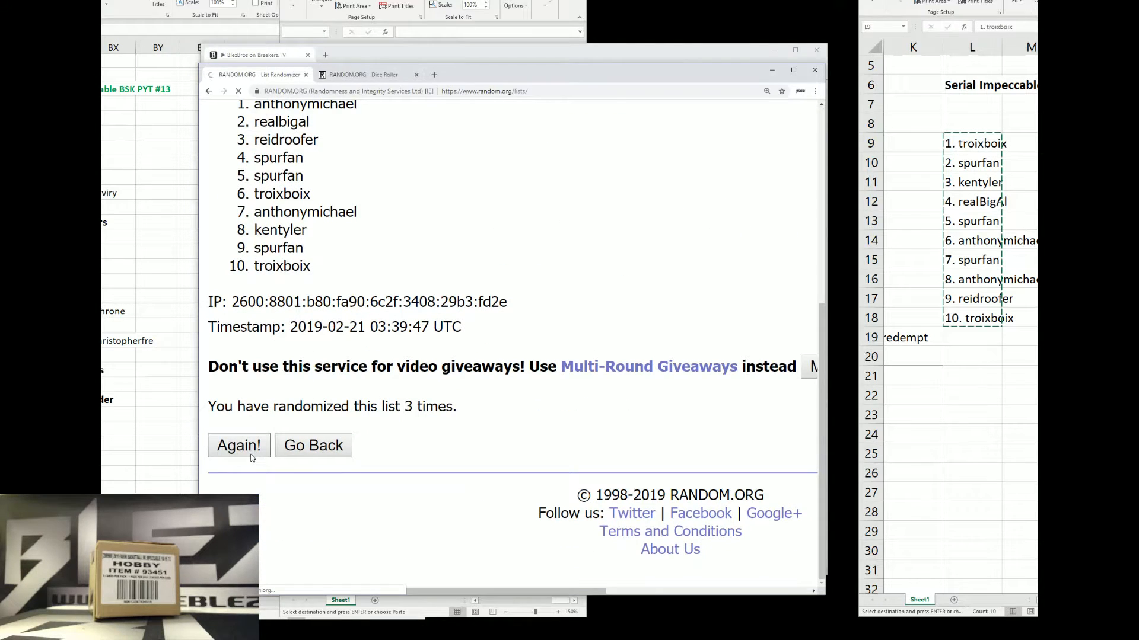
click(239, 445)
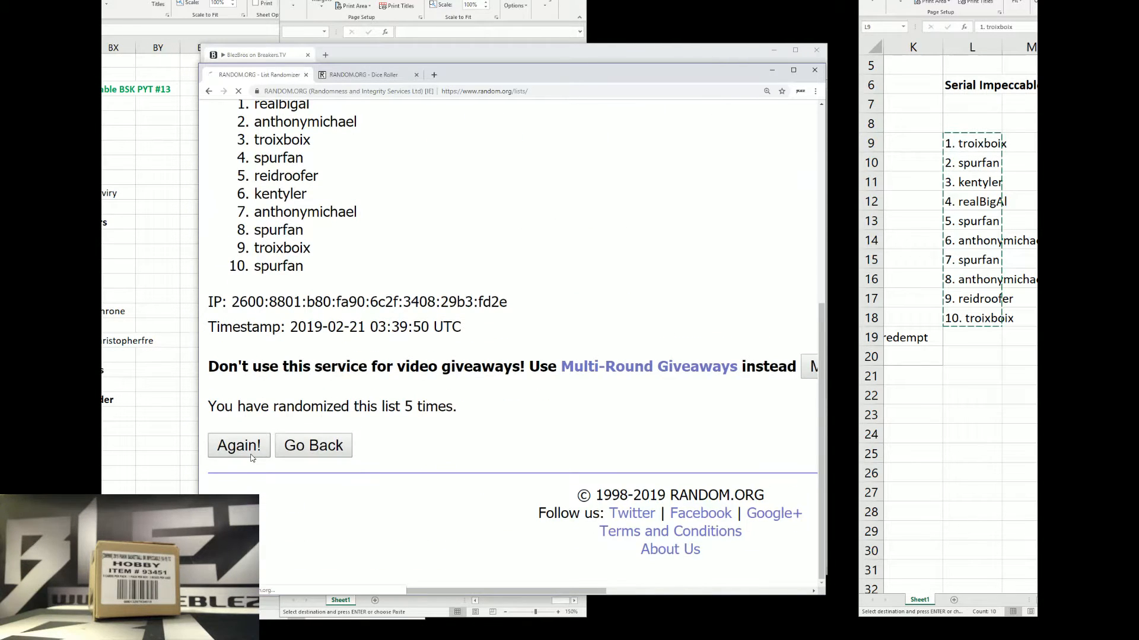
click(238, 446)
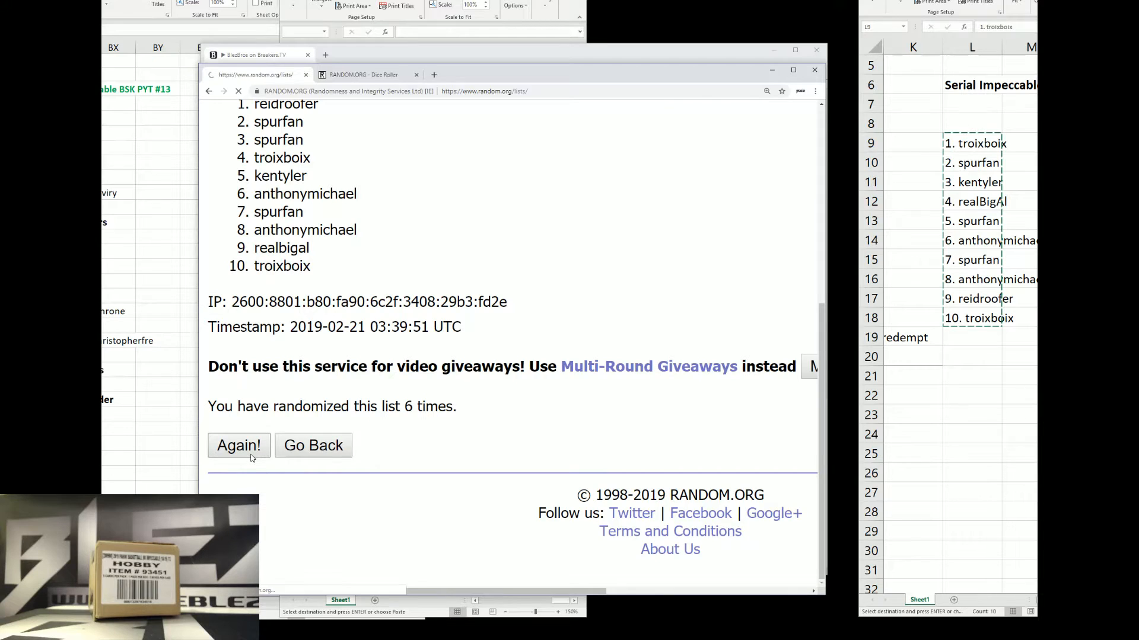
click(238, 446)
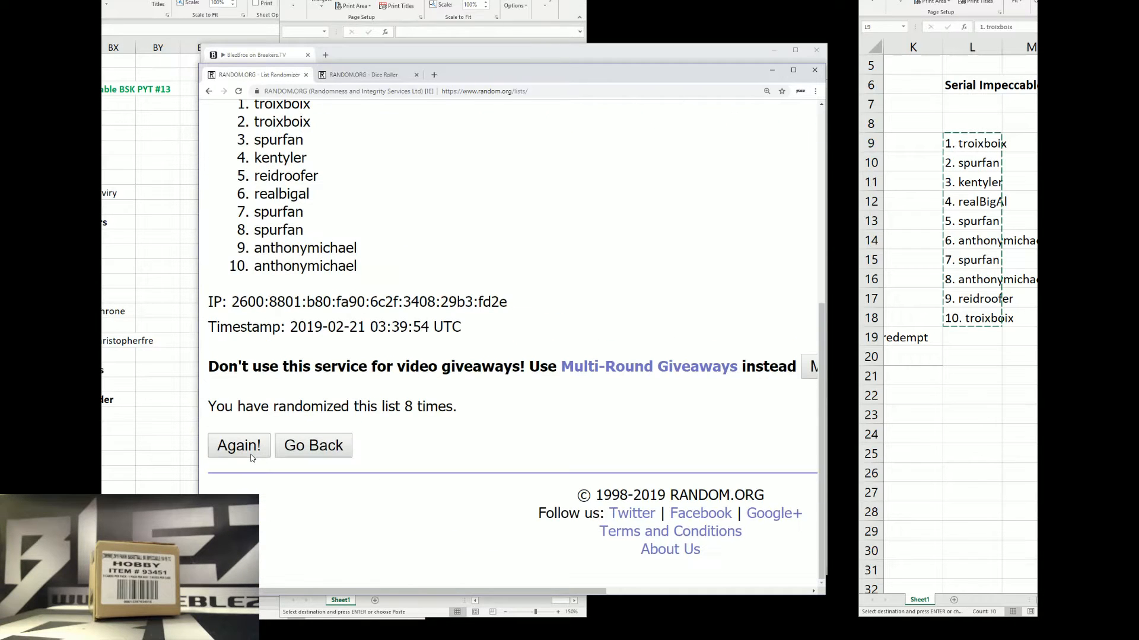
click(238, 446)
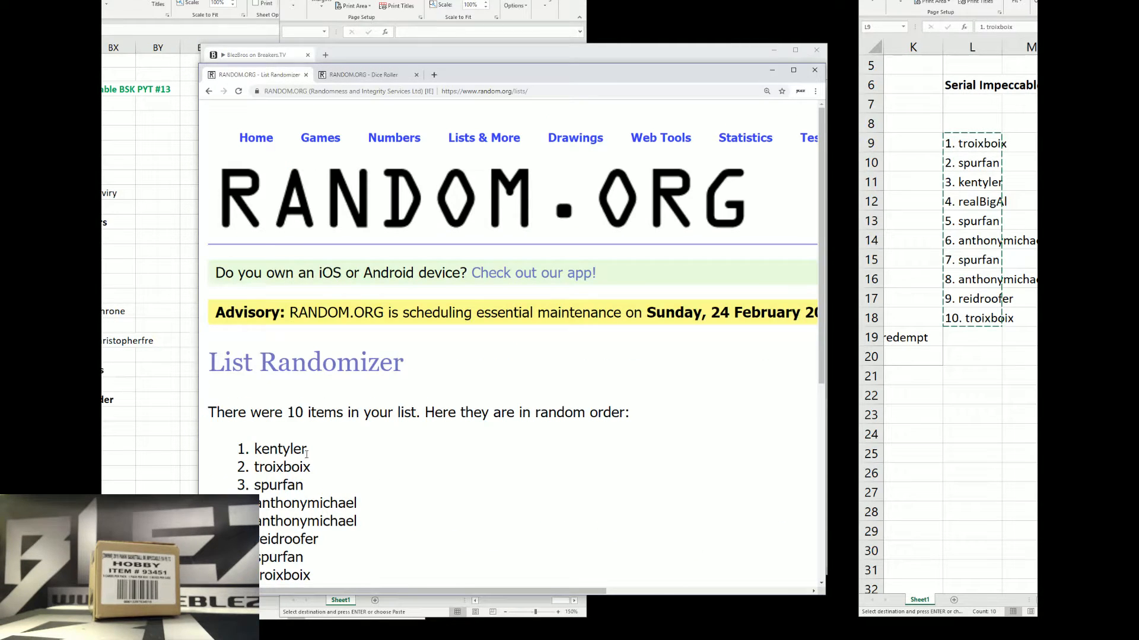
double_click(282, 467)
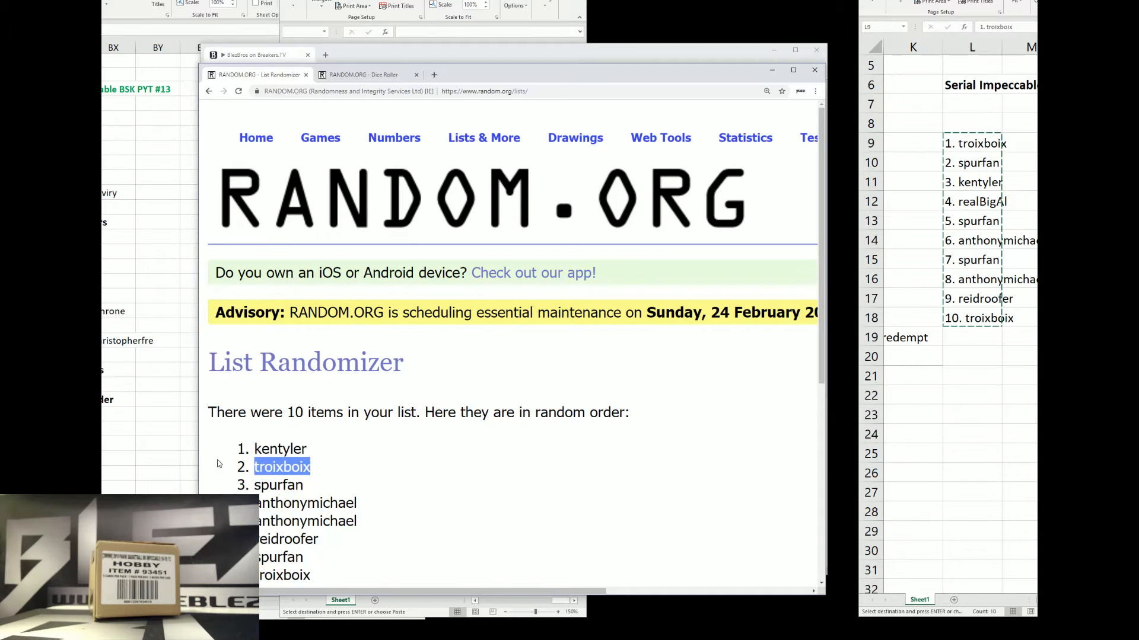
scroll(down, 3)
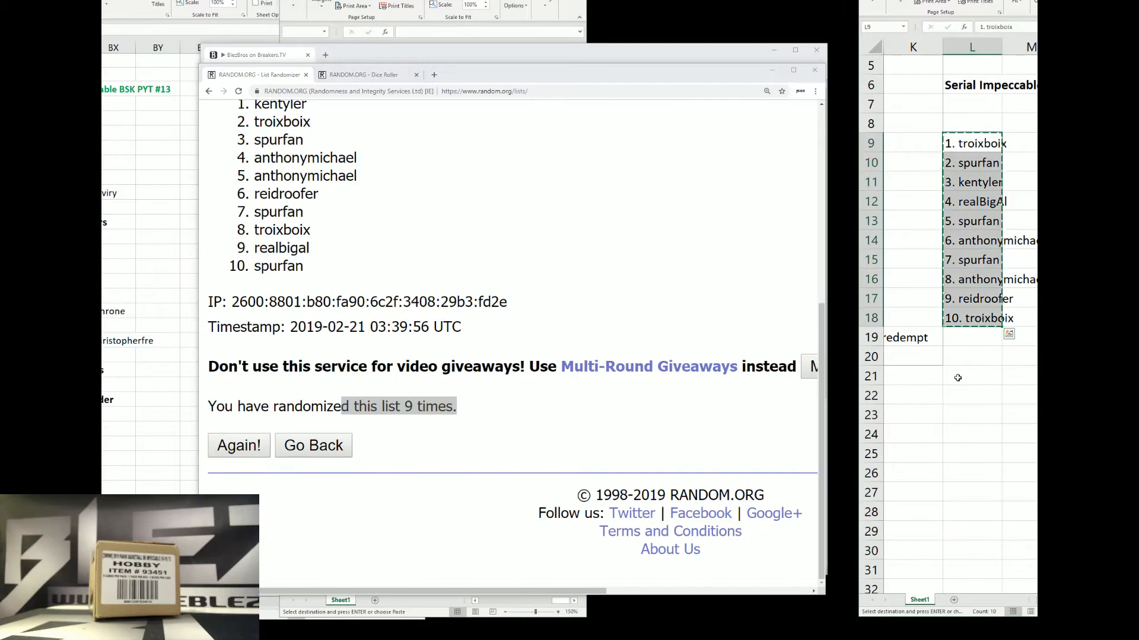
text(kentyler lonnie)
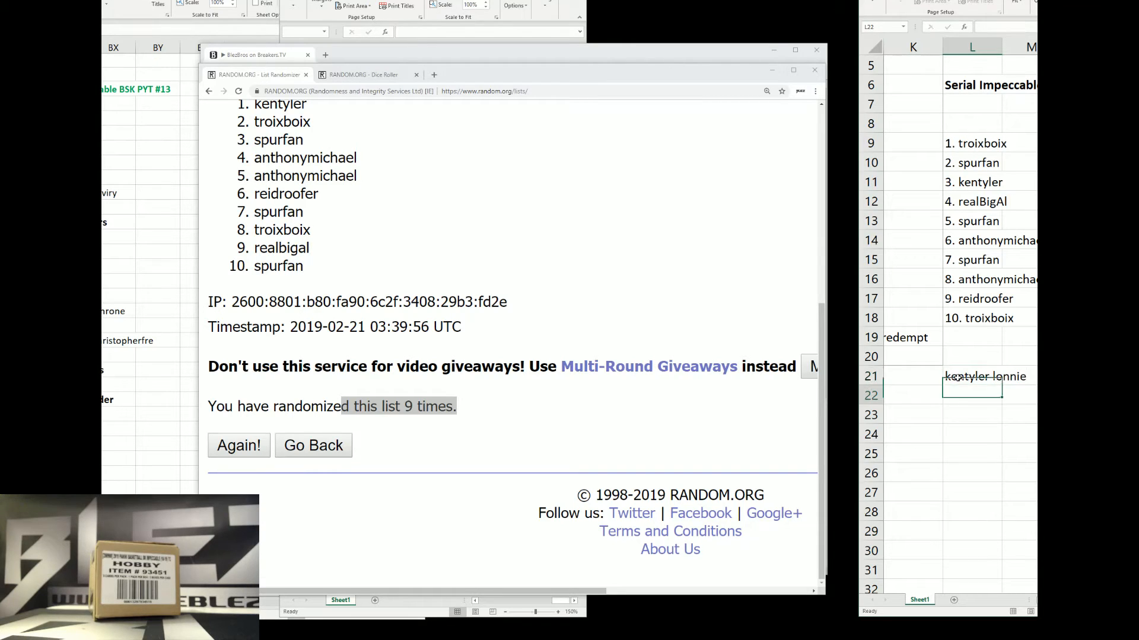
text(richmo)
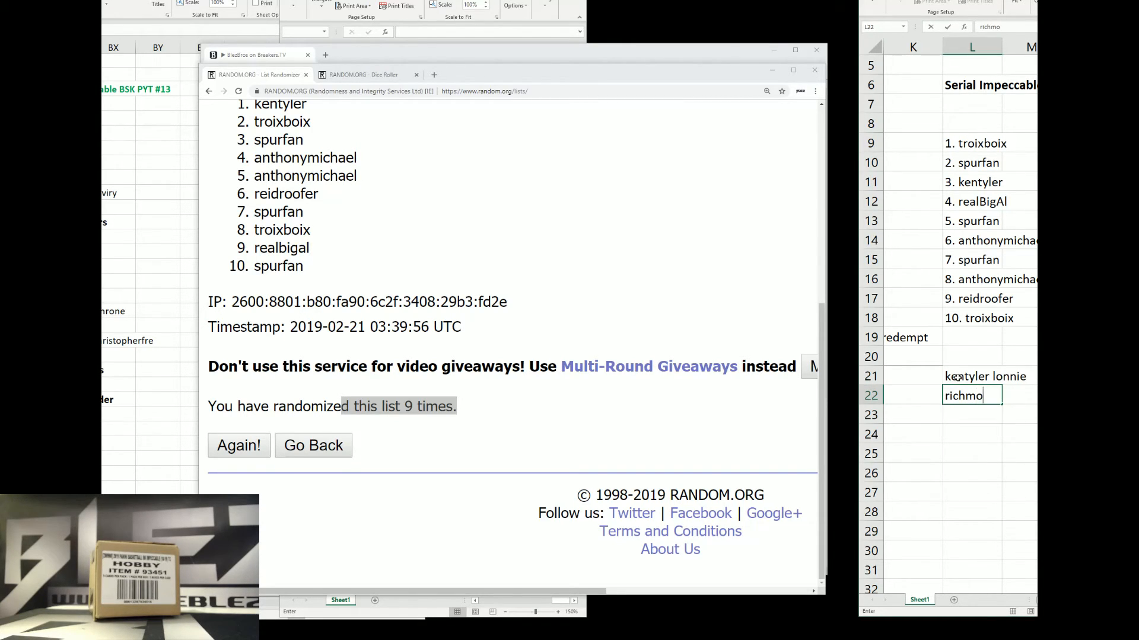